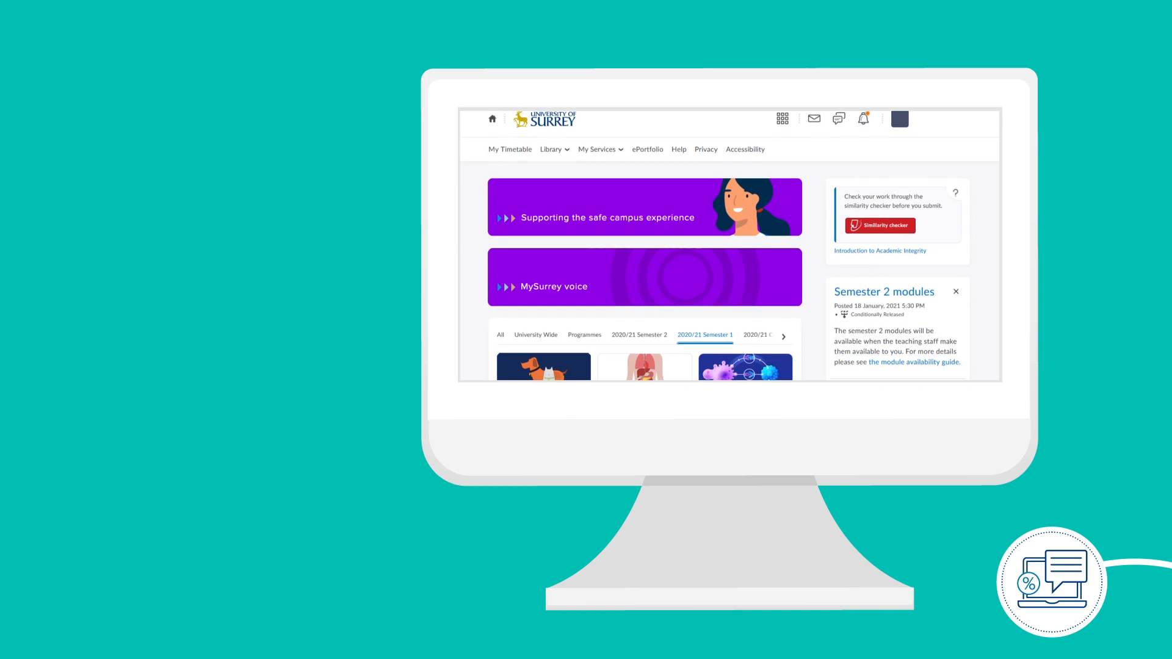
scroll(down, 3)
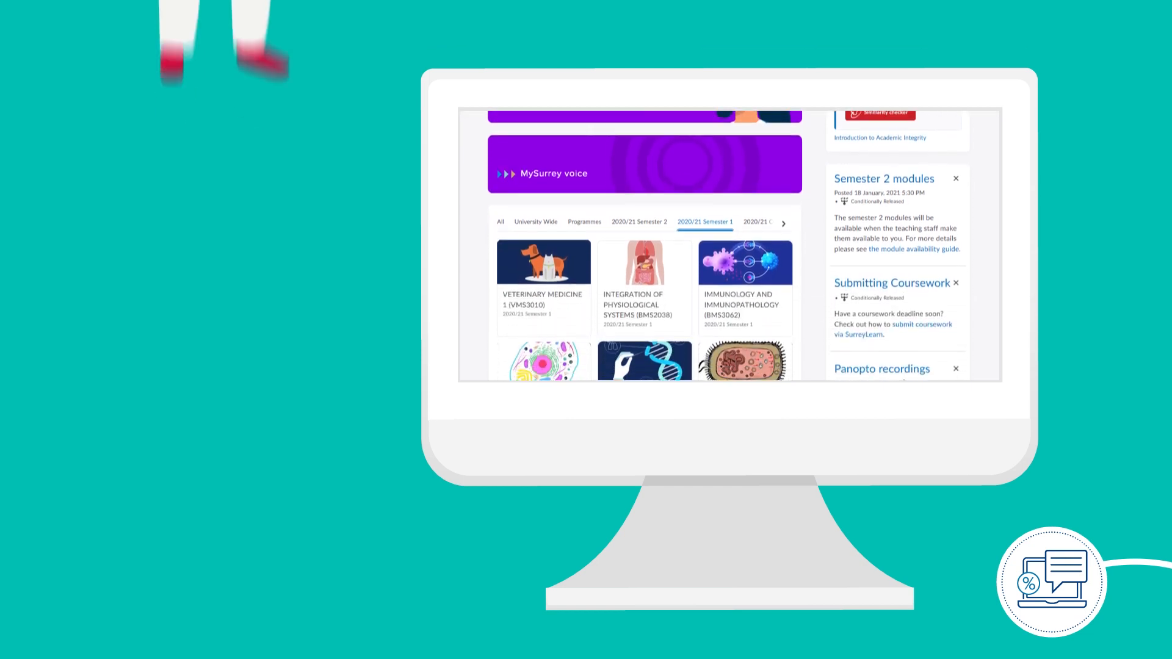
scroll(down, 3)
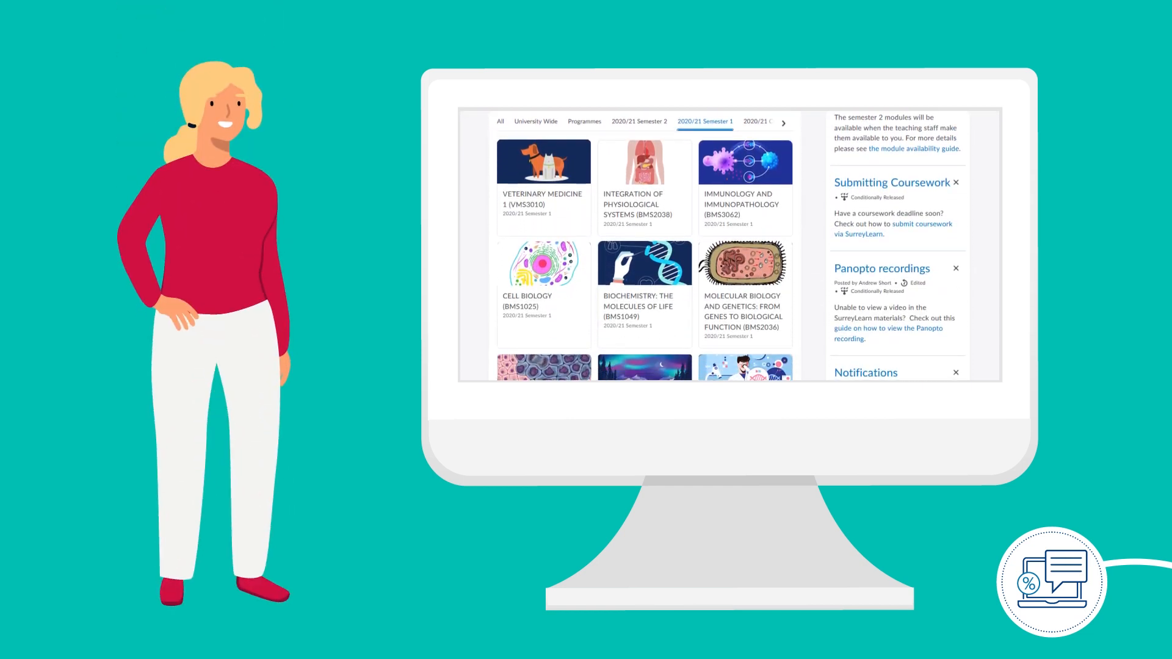